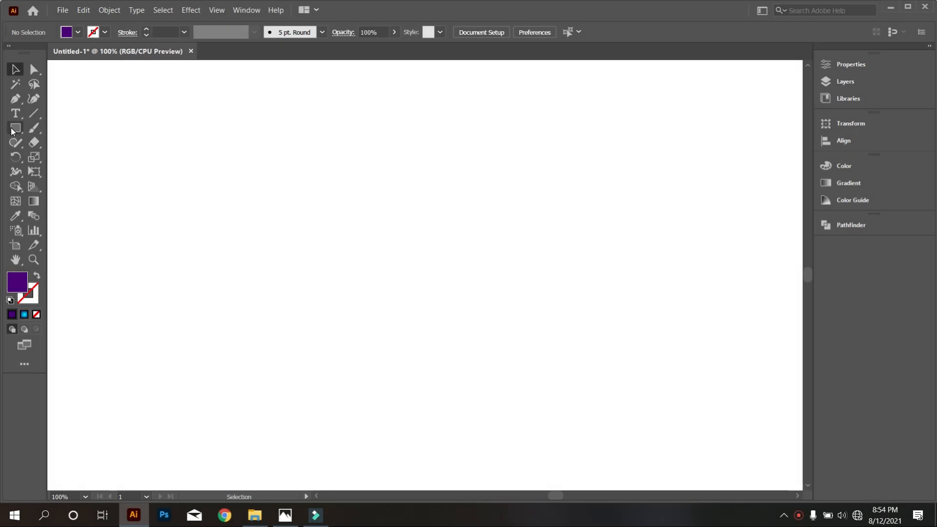
Draw a large circle, then paste a copy in front and scale it down into a smaller concentric circle
left_click(15, 128)
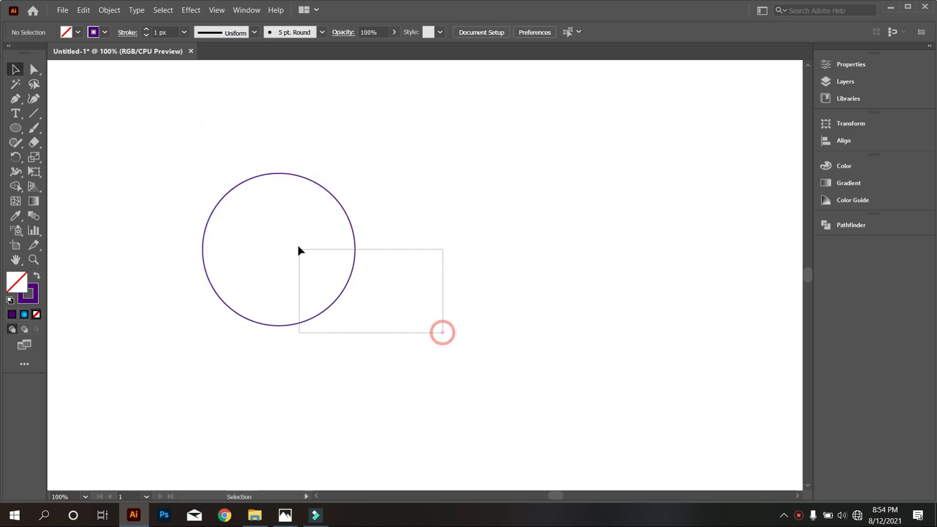
left_click(83, 10)
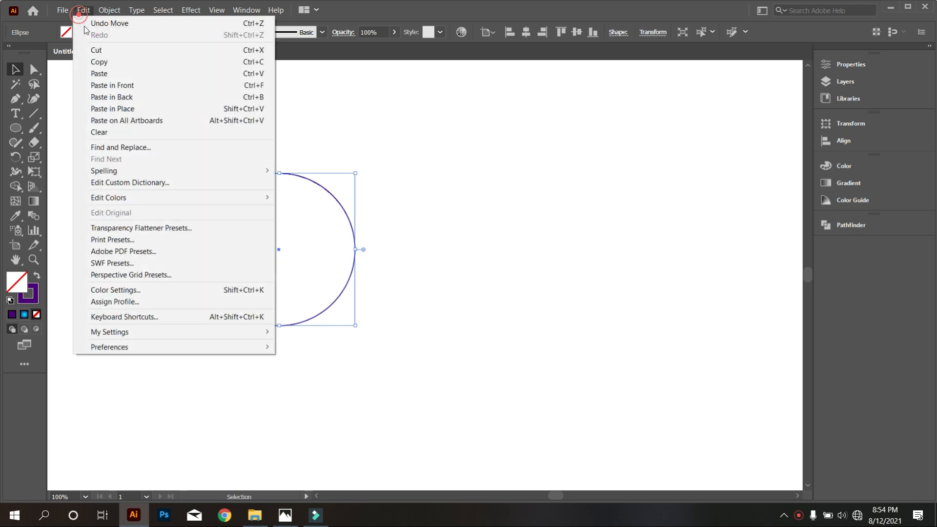
left_click(110, 23)
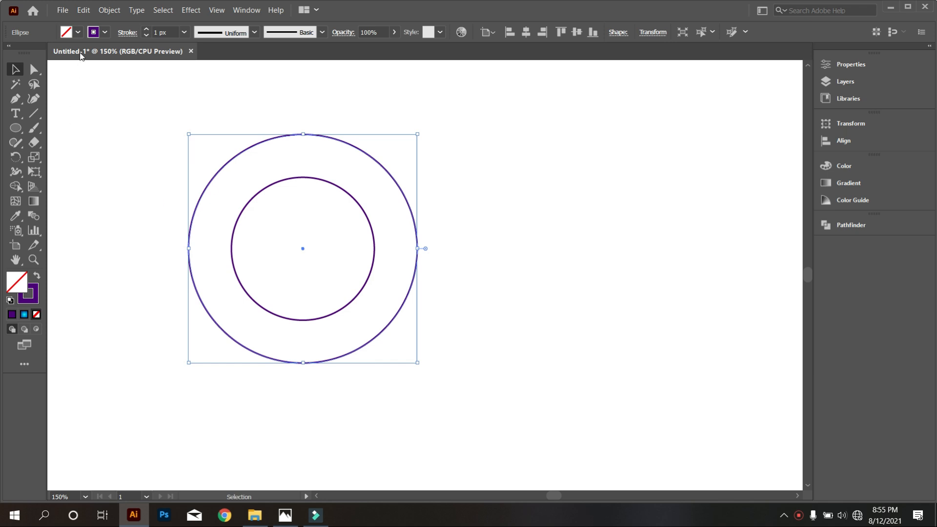
left_click(82, 9)
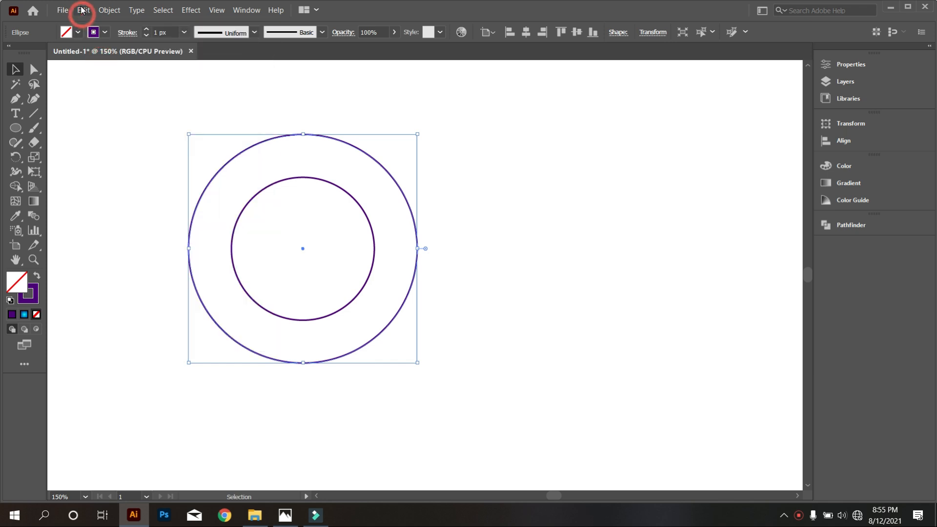
left_click(83, 9)
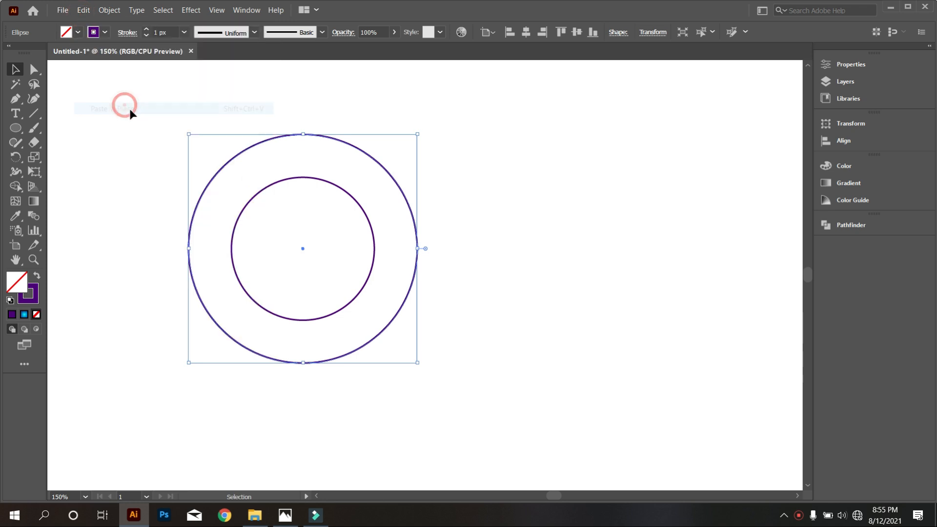
mouse_move(418, 249)
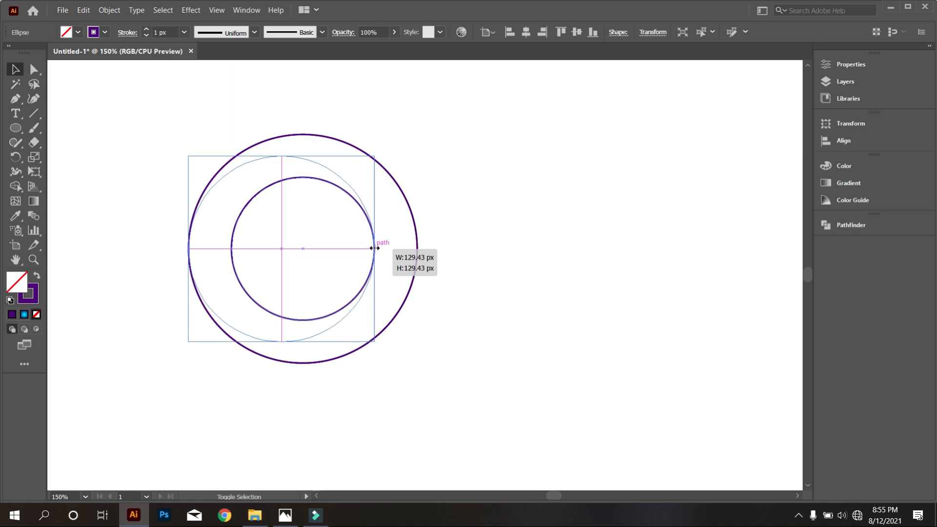
left_click(468, 255)
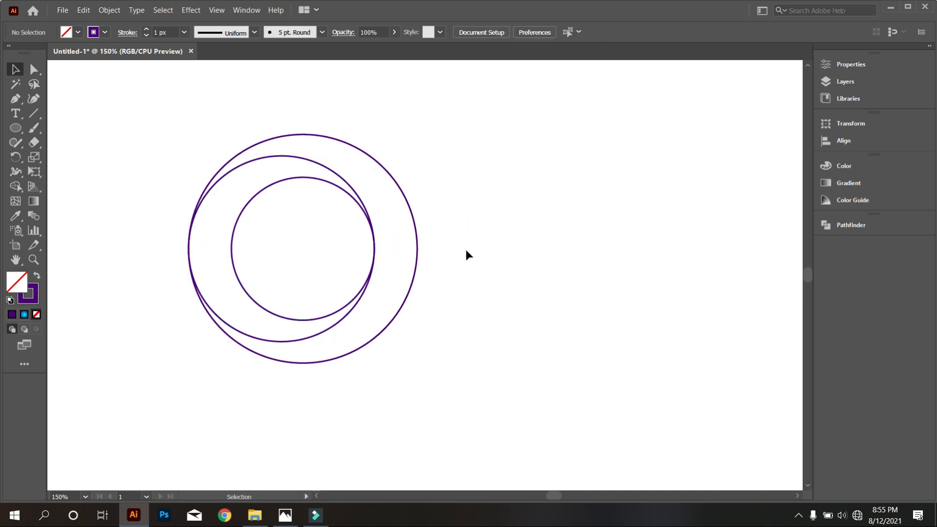
Paste a second copy of the outer circle and scale it into a mid-sized offset circle
left_click(276, 200)
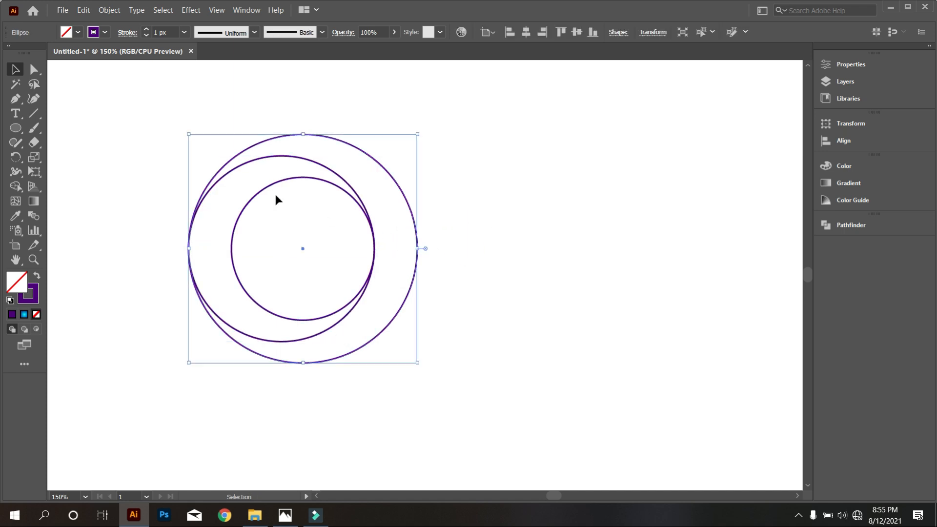
left_click(82, 10)
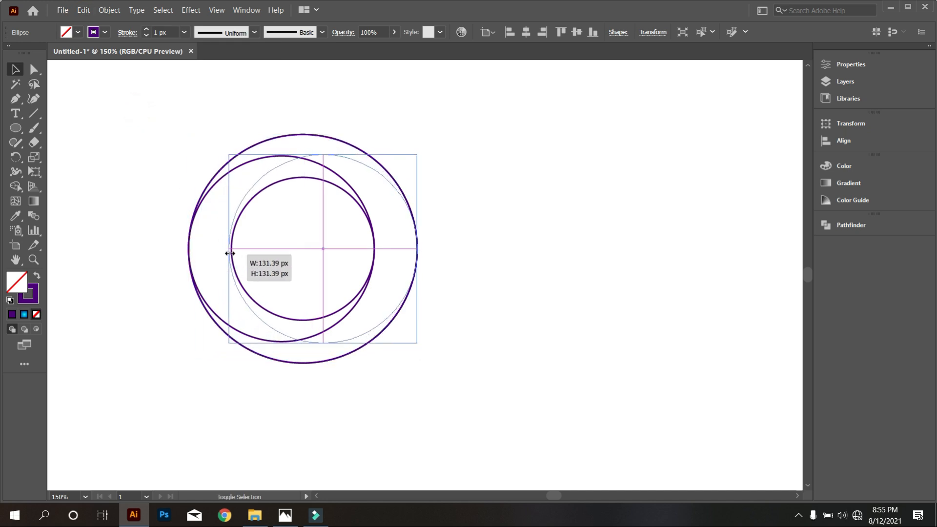
left_click(507, 286)
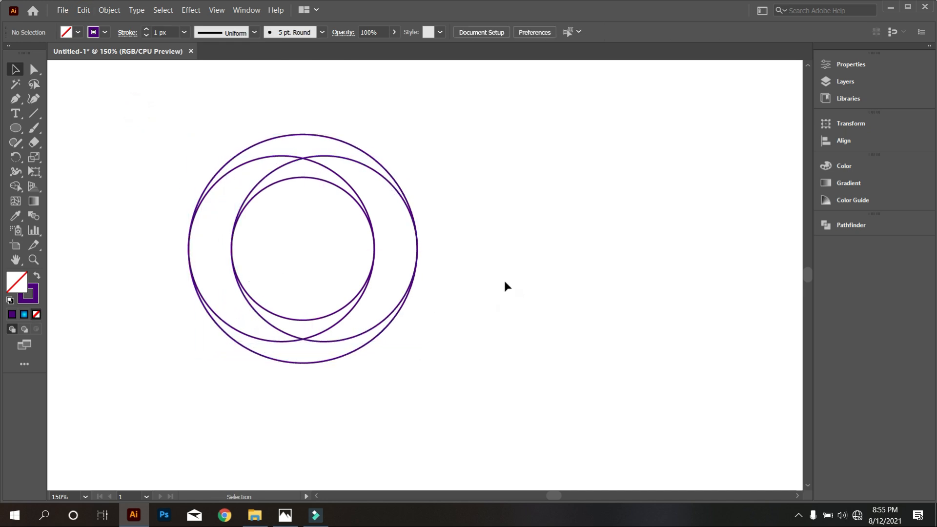
mouse_move(34, 127)
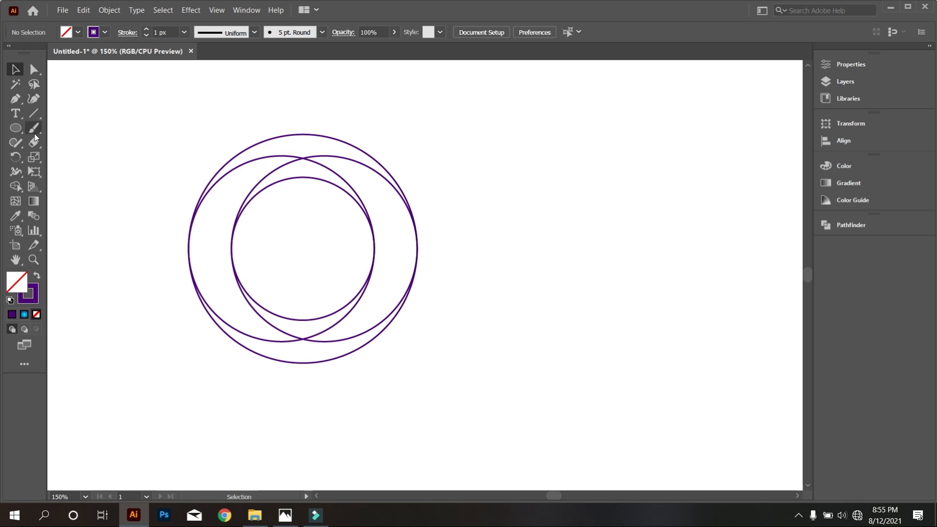
Draw a long horizontal rectangle across the circles and align the whole group together
left_click(16, 127)
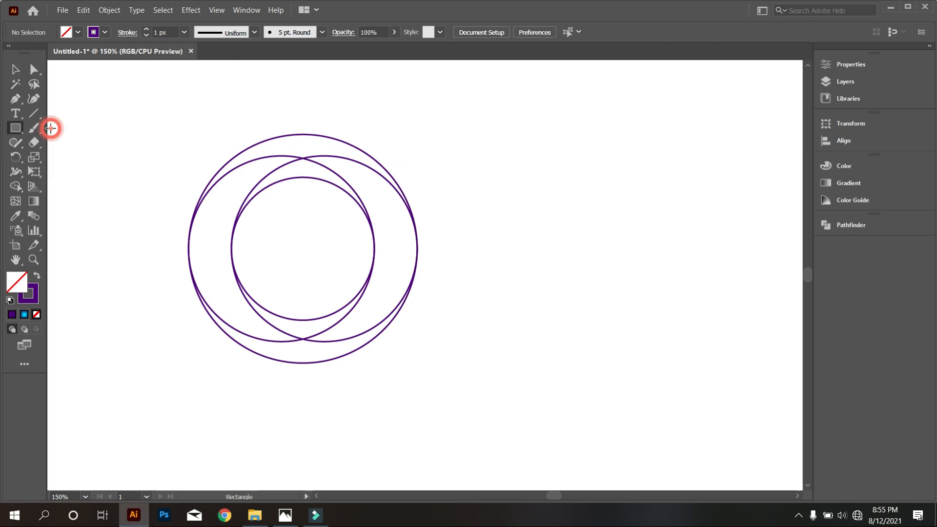
mouse_move(377, 113)
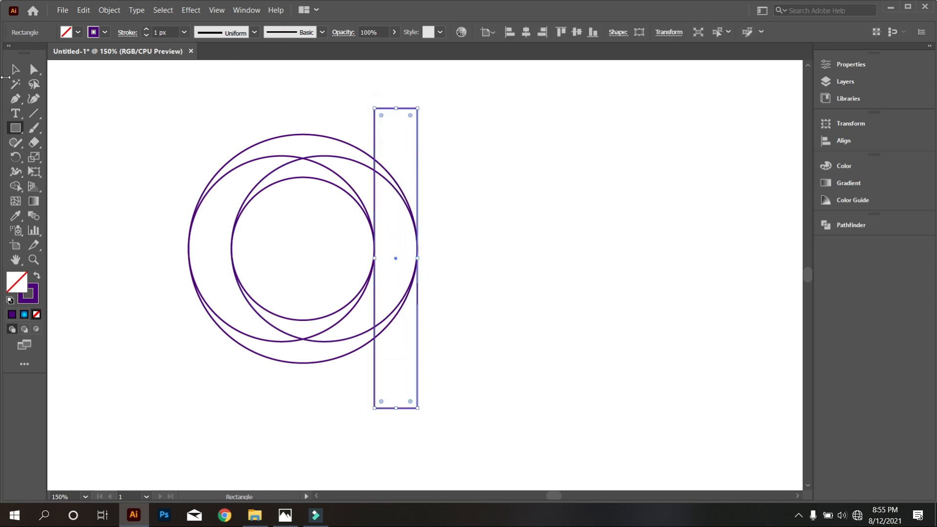
left_click(15, 69)
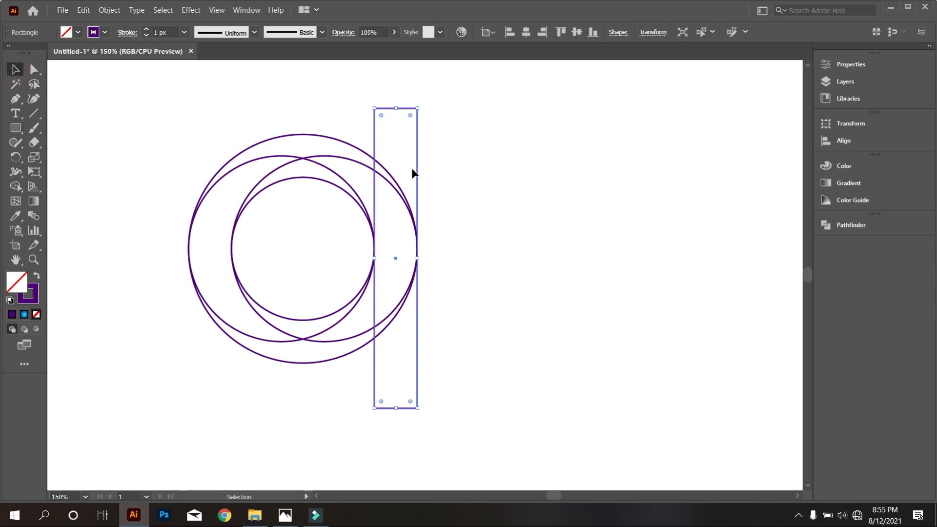
mouse_move(435, 111)
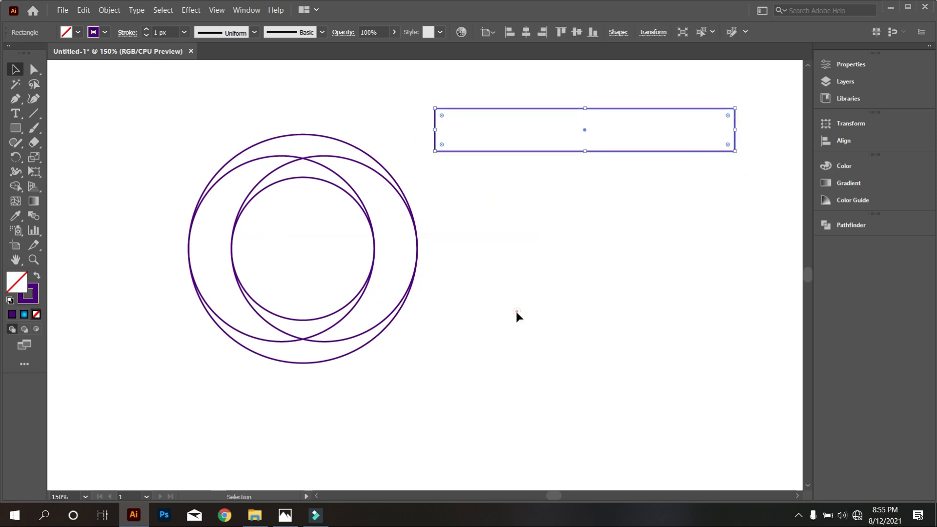
left_click(304, 248)
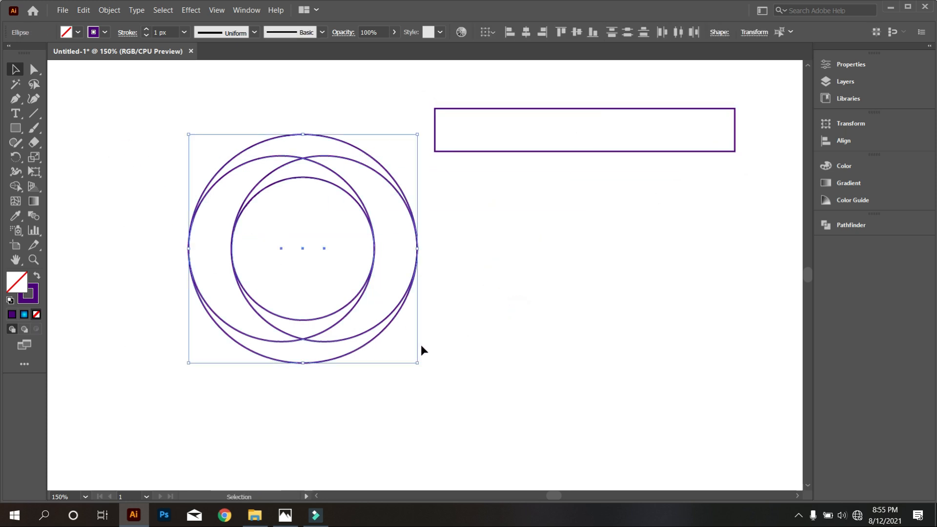
right_click(423, 351)
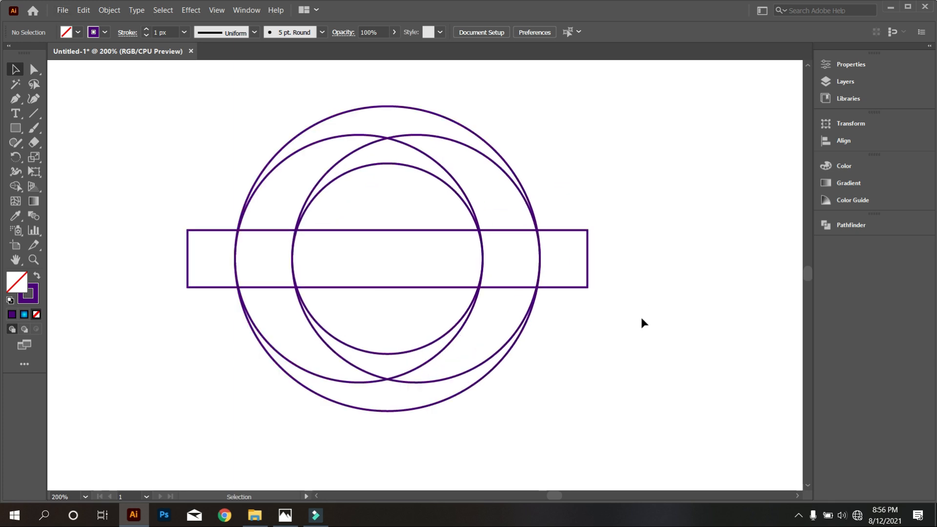
mouse_move(163, 202)
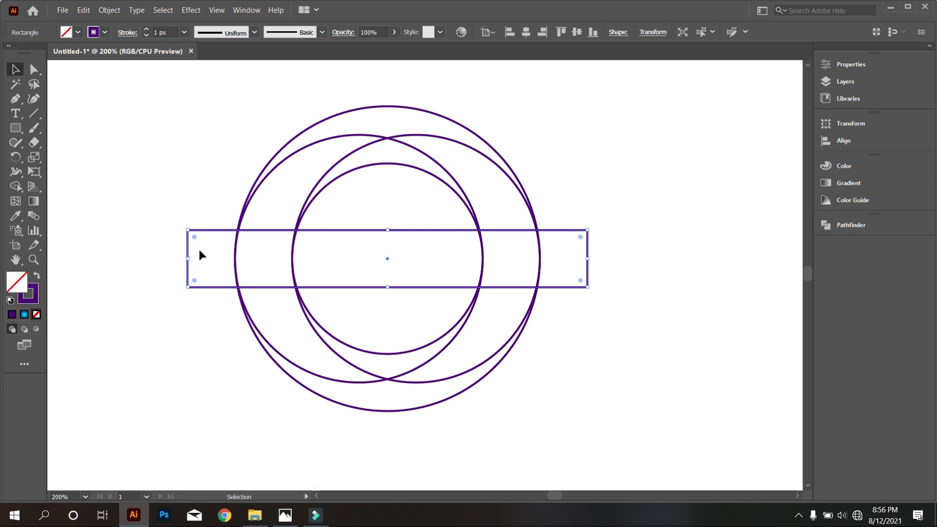
Duplicate the bar in front and move the copy up to sit directly above the first
left_click(83, 10)
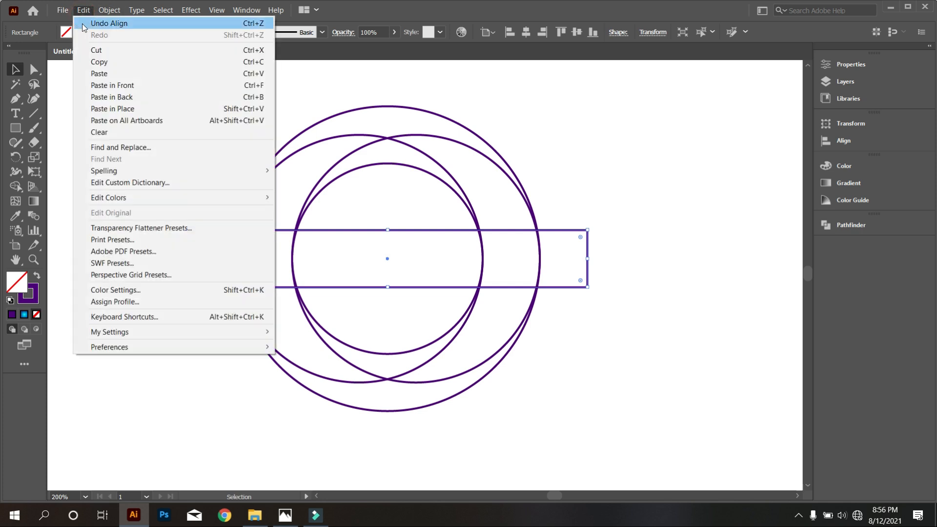
mouse_move(84, 13)
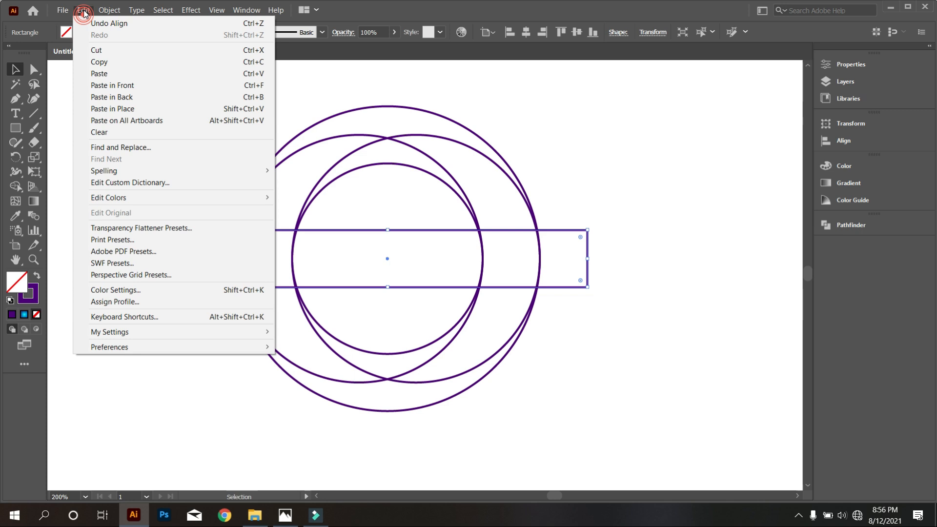
left_click(83, 10)
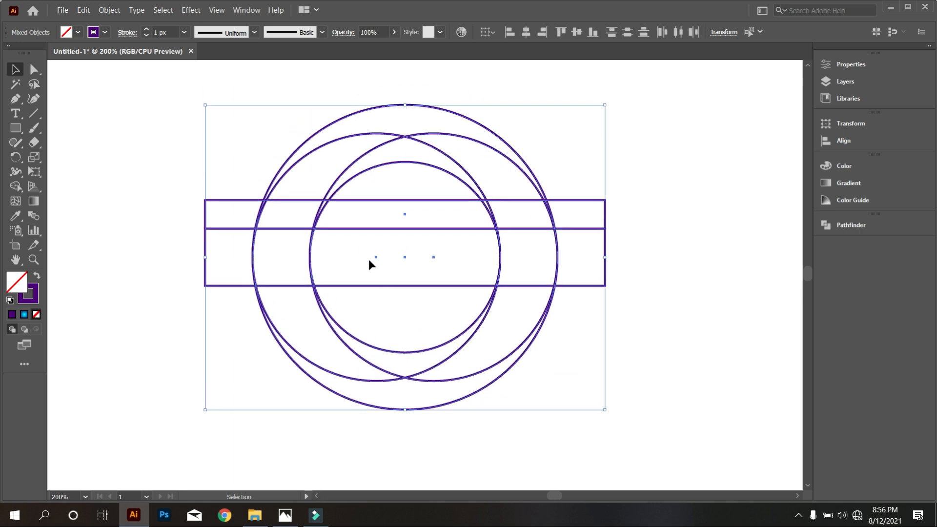
Merge the ring, crescent and crossbar regions into one e shape with Shape Builder, removing the lower inner half
left_click(16, 186)
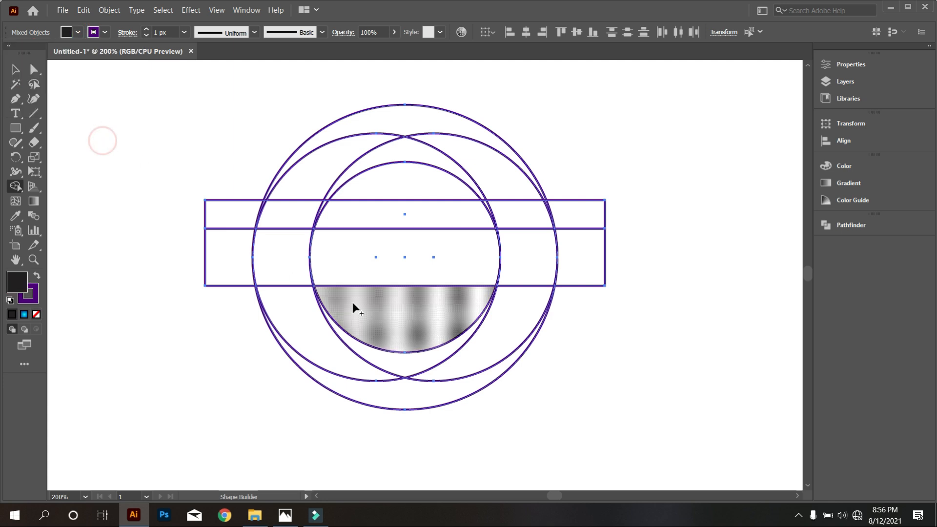
mouse_move(313, 177)
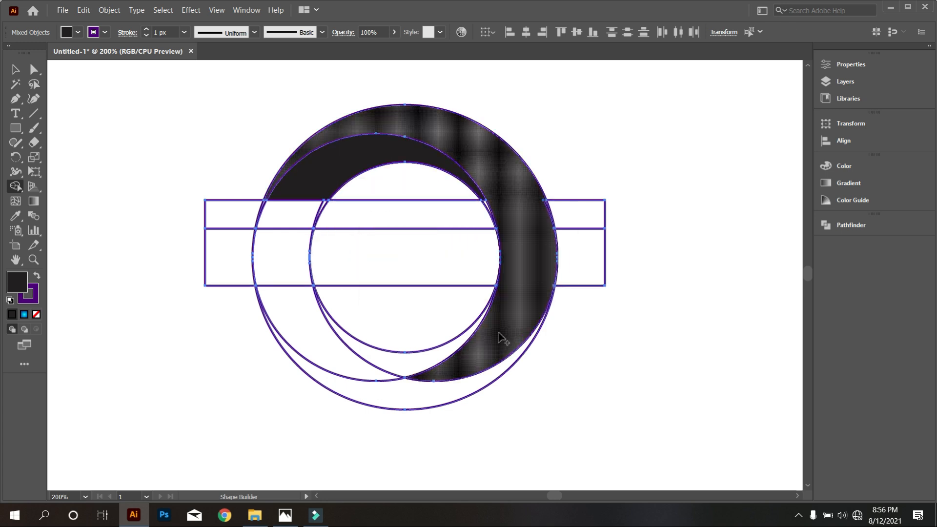
left_click(412, 259)
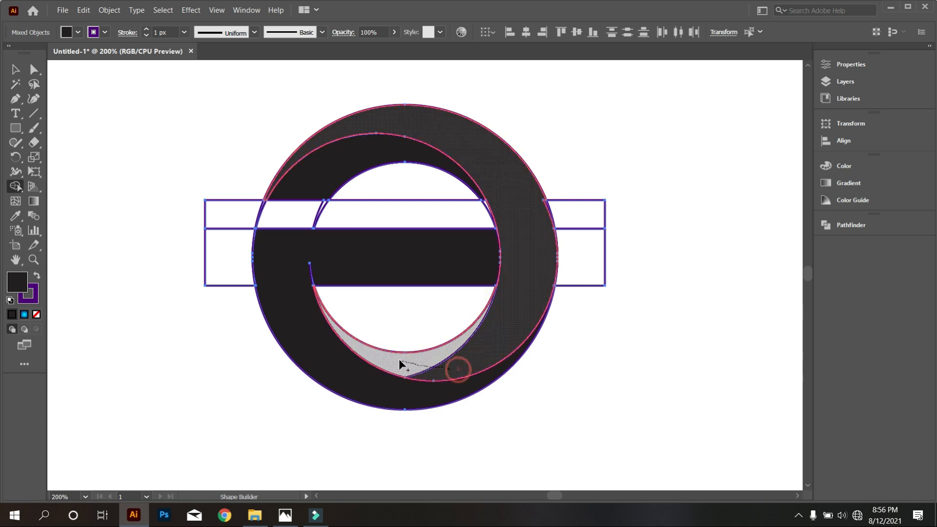
left_click(401, 363)
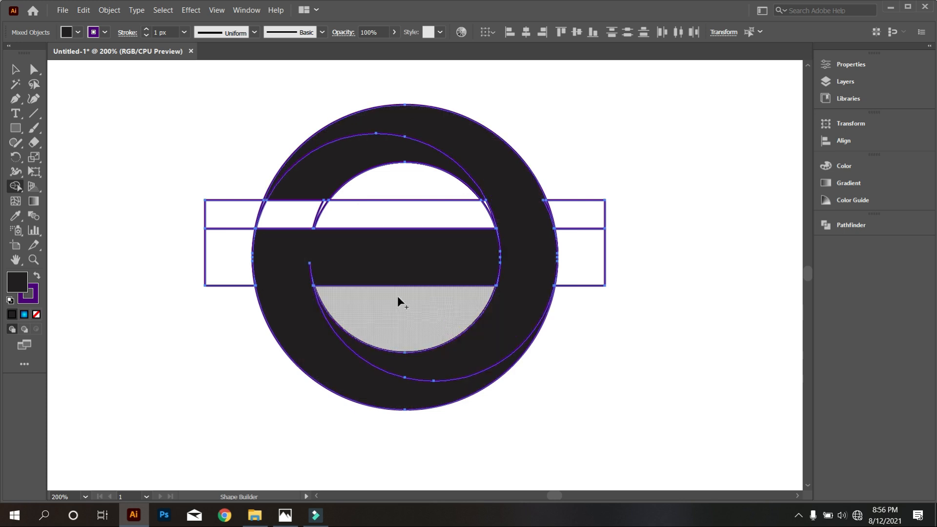
left_click(506, 270)
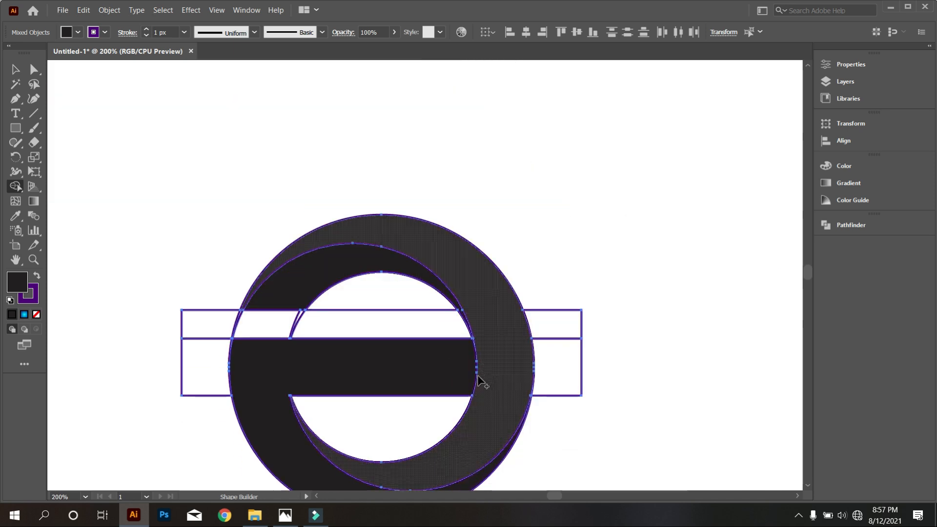
scroll("down", 3)
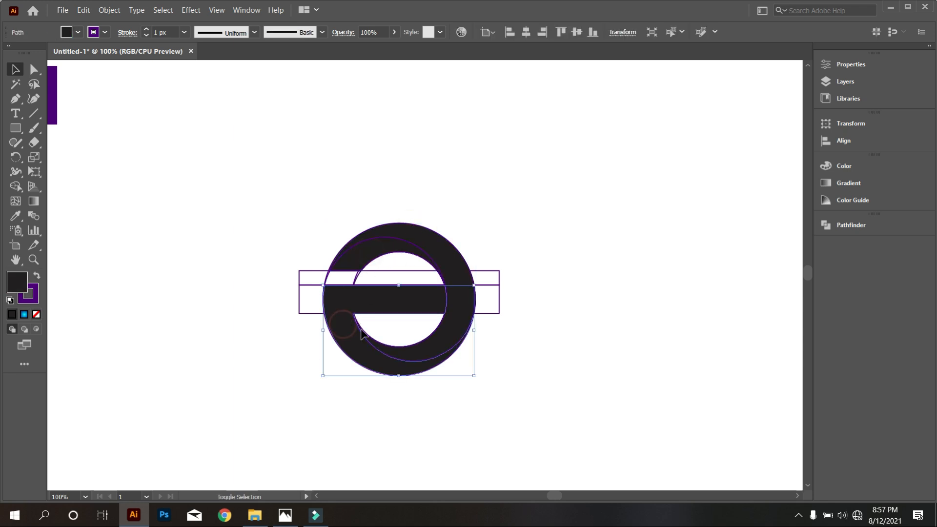
Delete the leftover bar pieces and give the e shape a yellow-to-red gradient fill
left_click(358, 261)
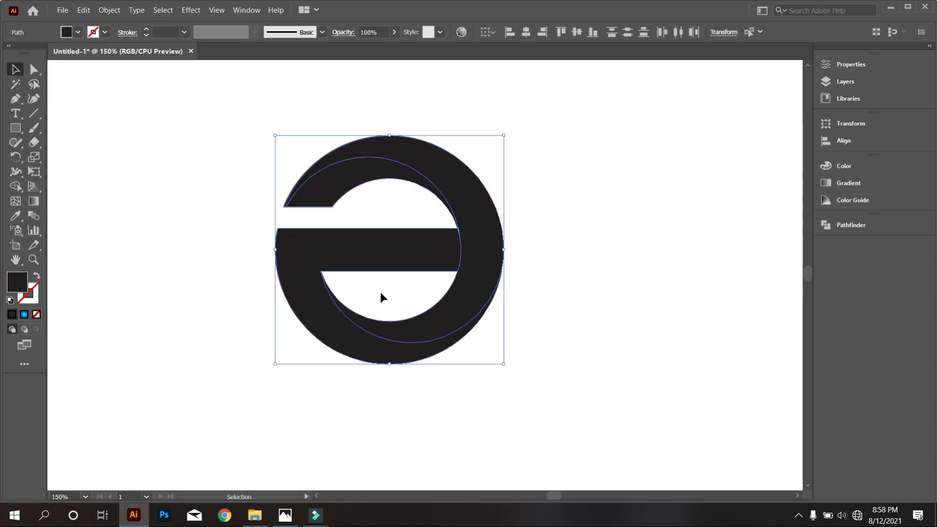
left_click(78, 31)
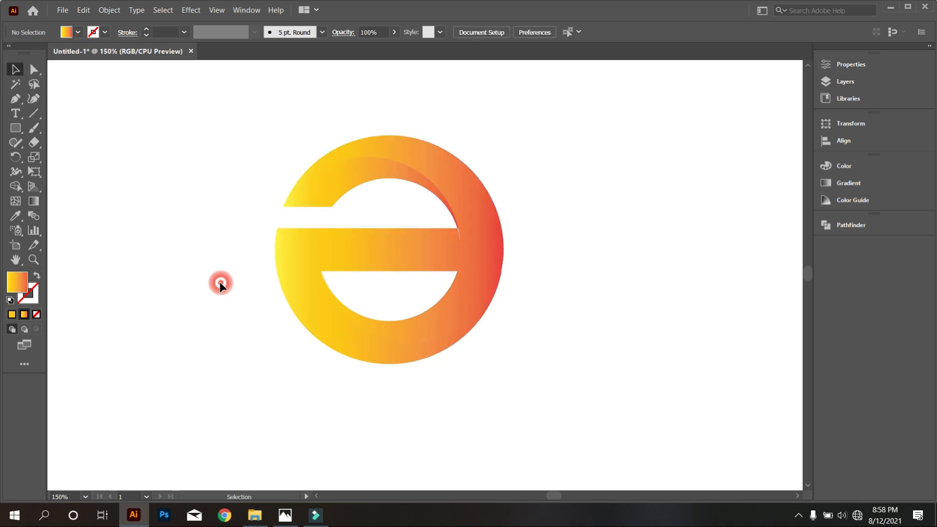
left_click(328, 320)
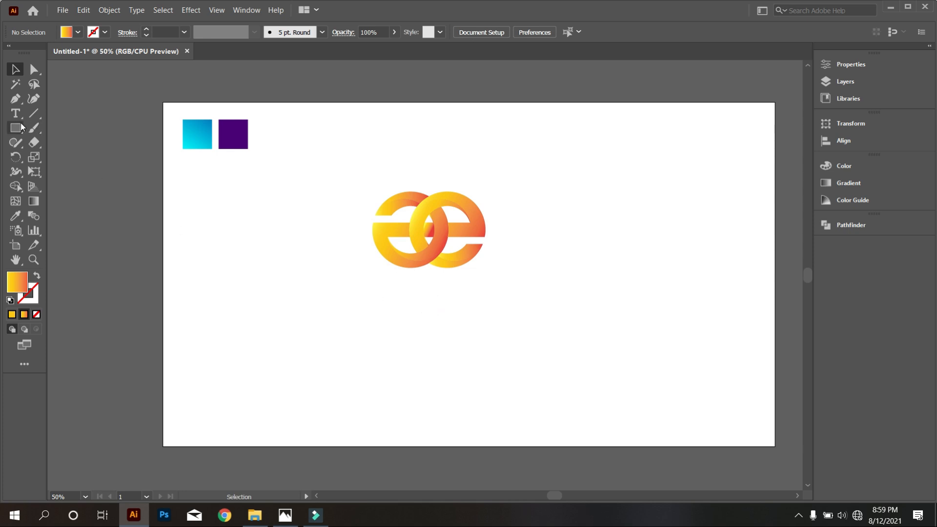
Draw an artboard-sized rectangle, send it to back and fill it with the dark purple swatch colour
left_click(15, 127)
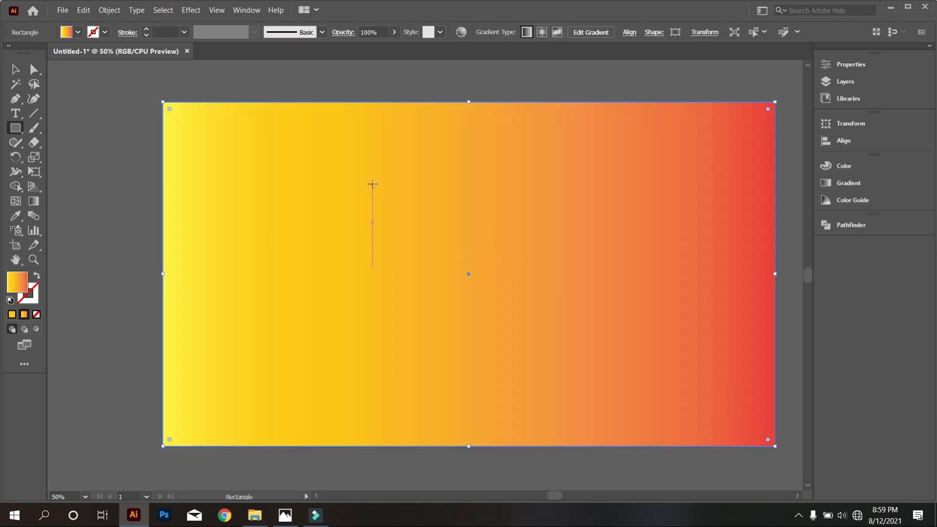
right_click(372, 185)
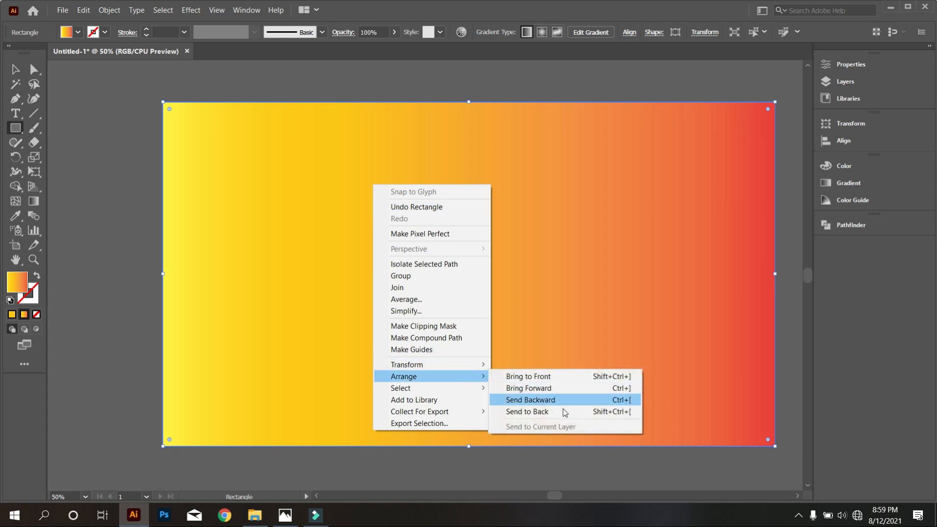
left_click(530, 400)
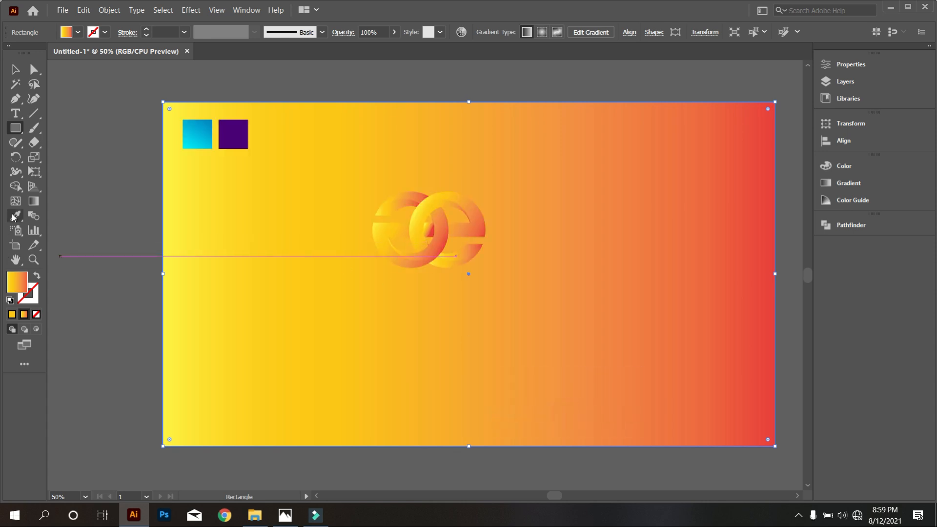
left_click(234, 134)
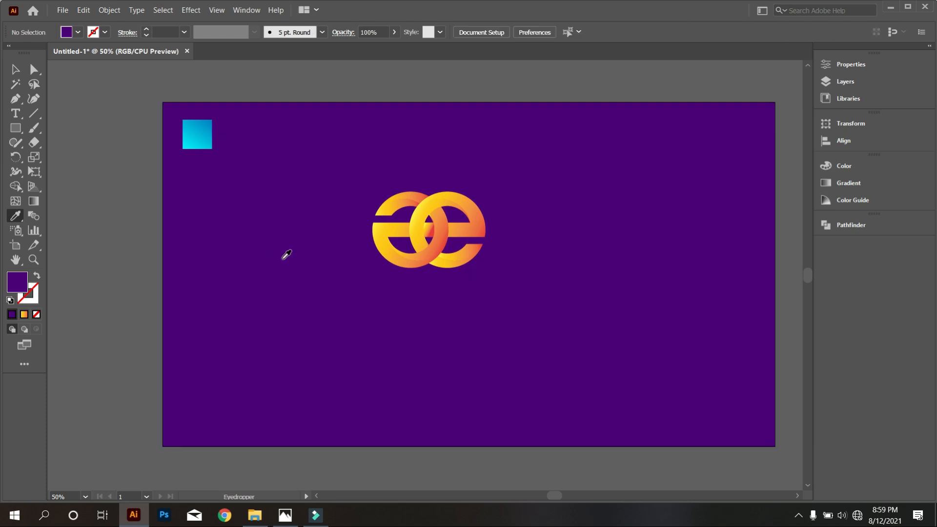
left_click(15, 71)
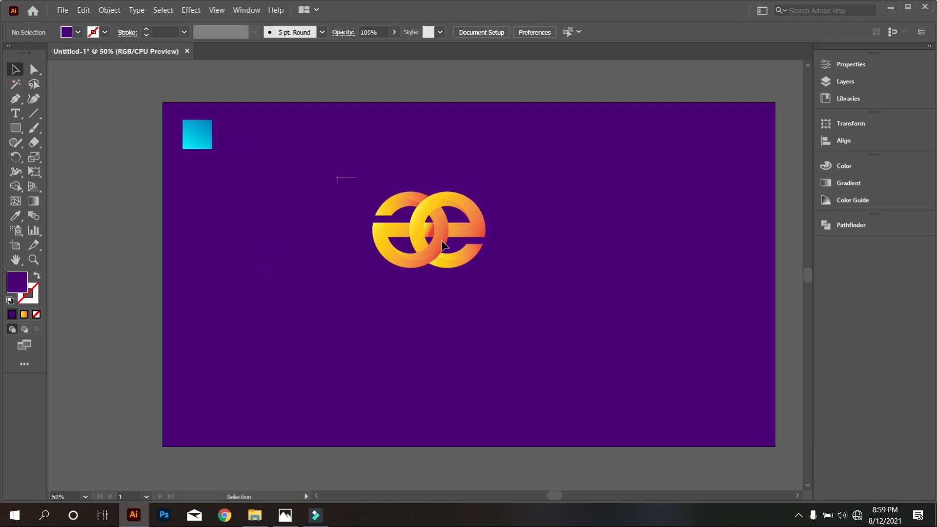
Scale up the double-e logo and recolour it with the cyan-to-blue gradient via the Eyedropper
left_click(427, 229)
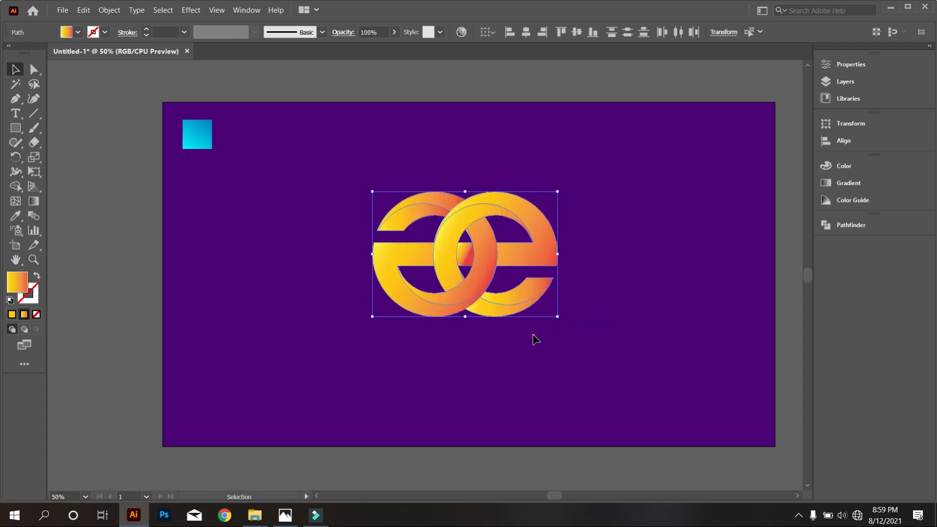
mouse_move(26, 216)
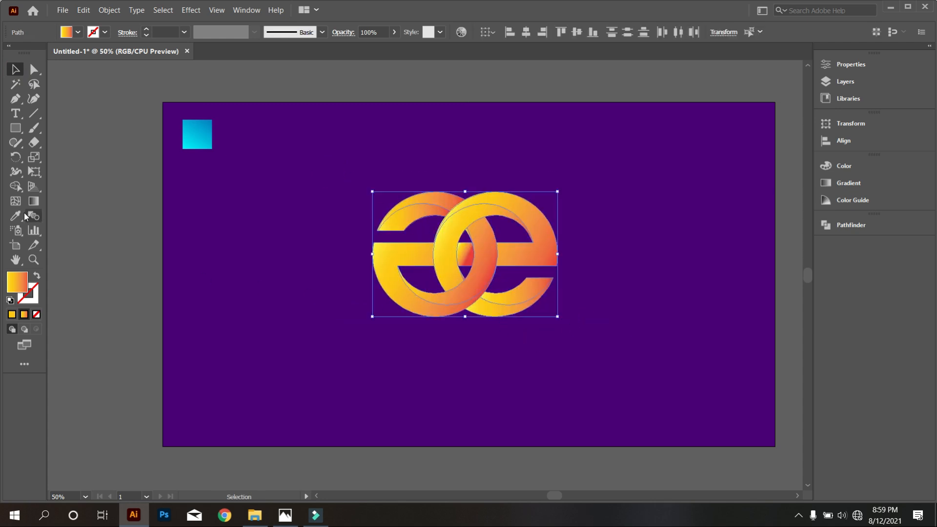
left_click(196, 133)
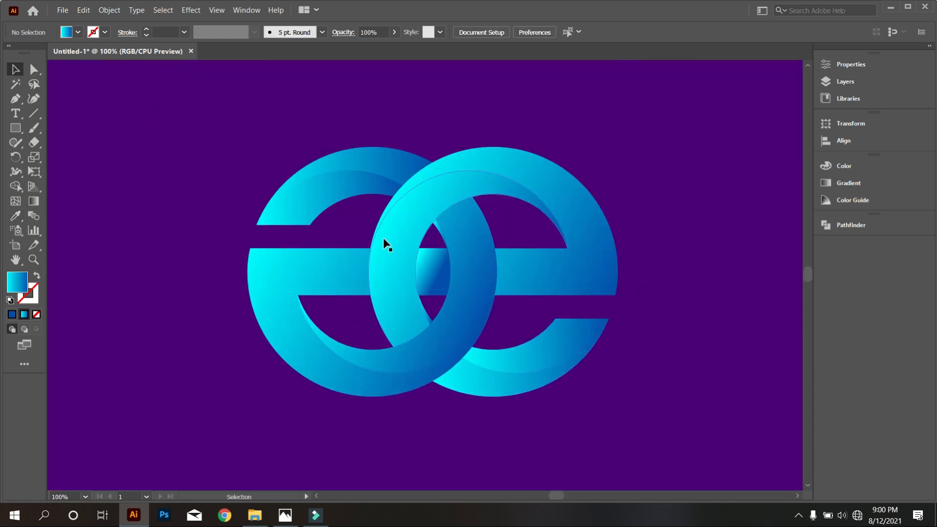
left_click(343, 186)
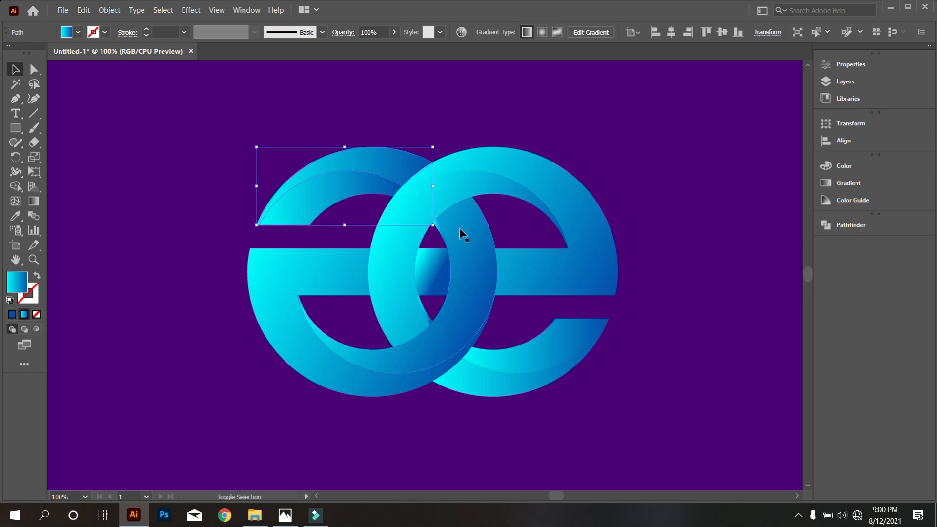